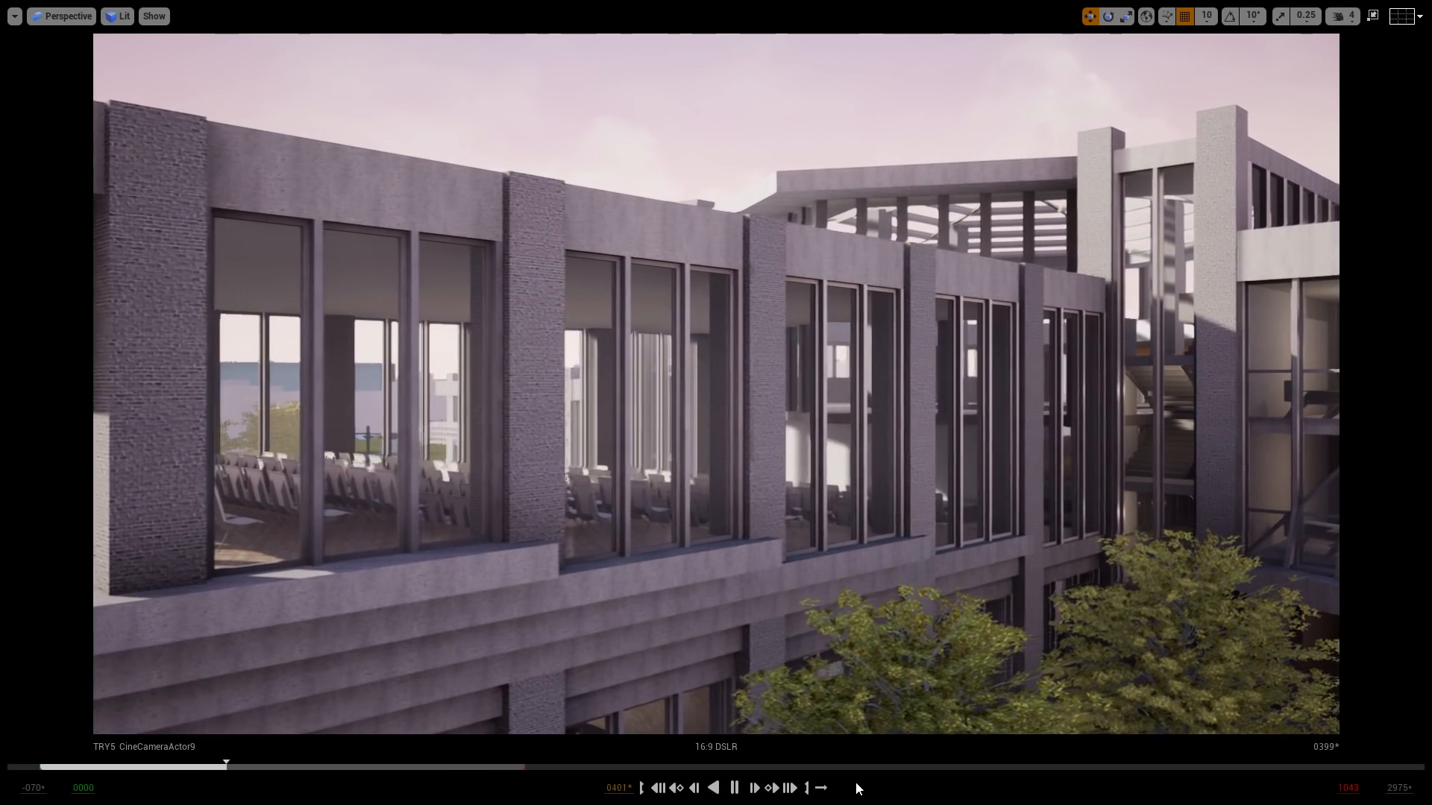
- Stop cinematic playback, select the Concrete_dto material, and execute the replace_materials2.py Python script
click(734, 788)
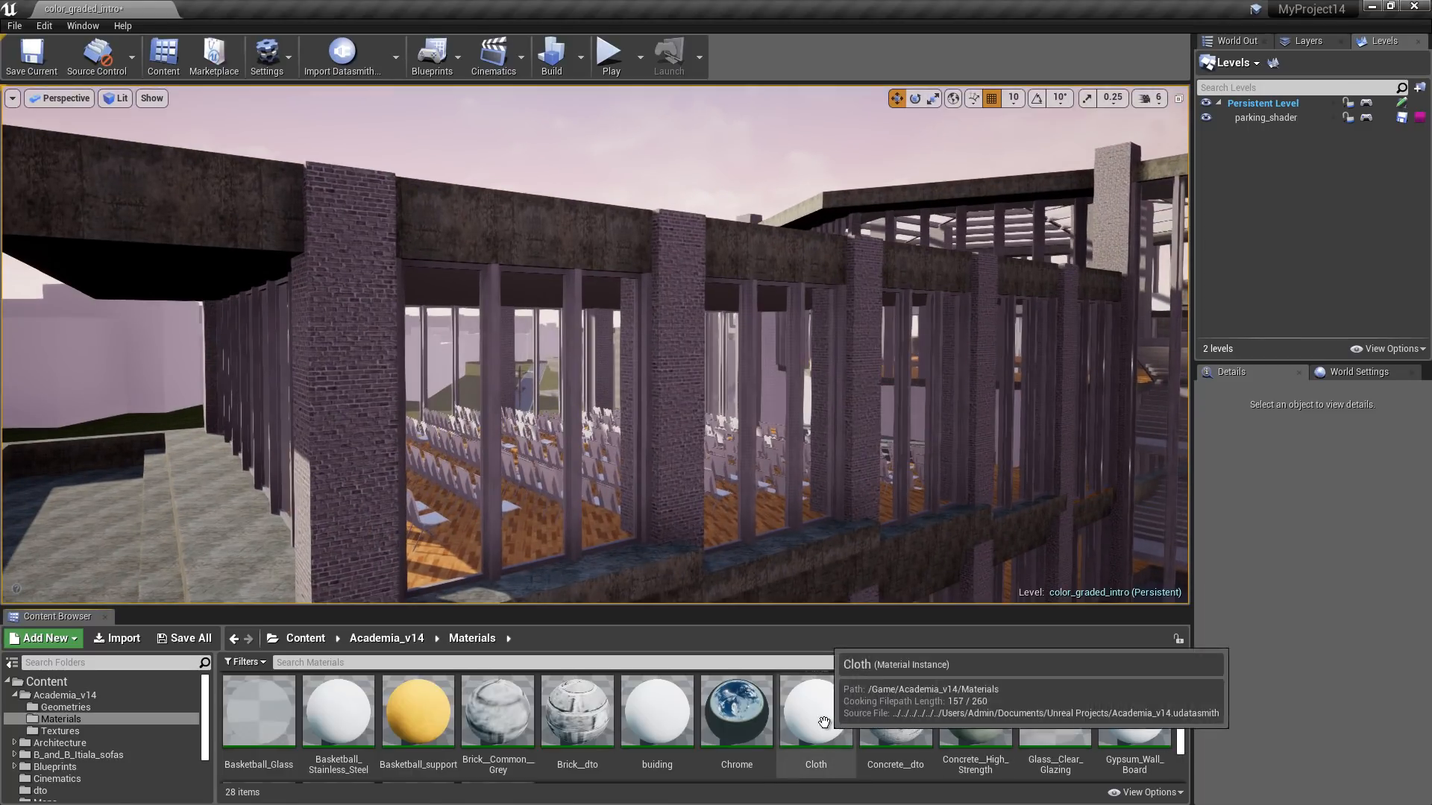
click(894, 722)
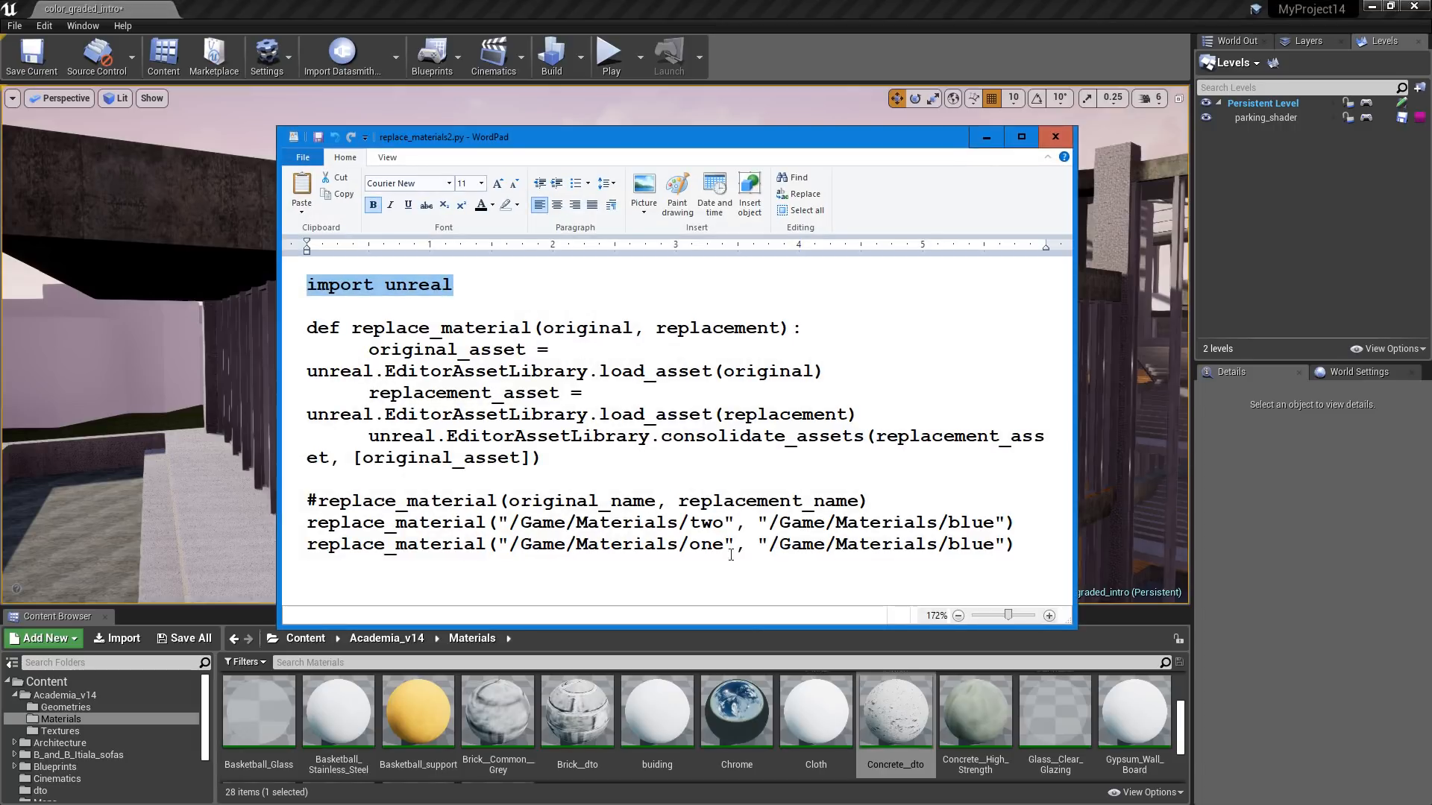
click(13, 27)
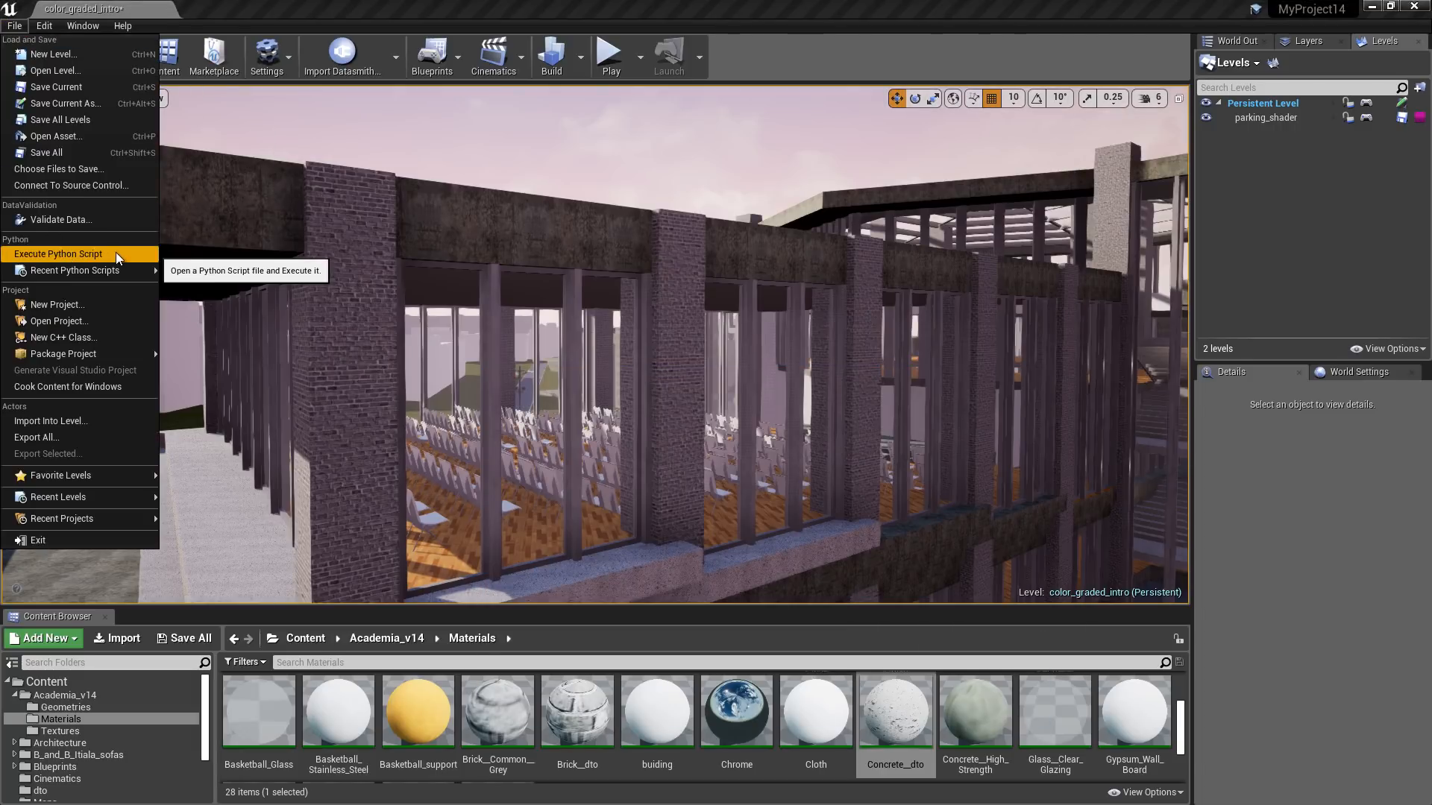
click(868, 507)
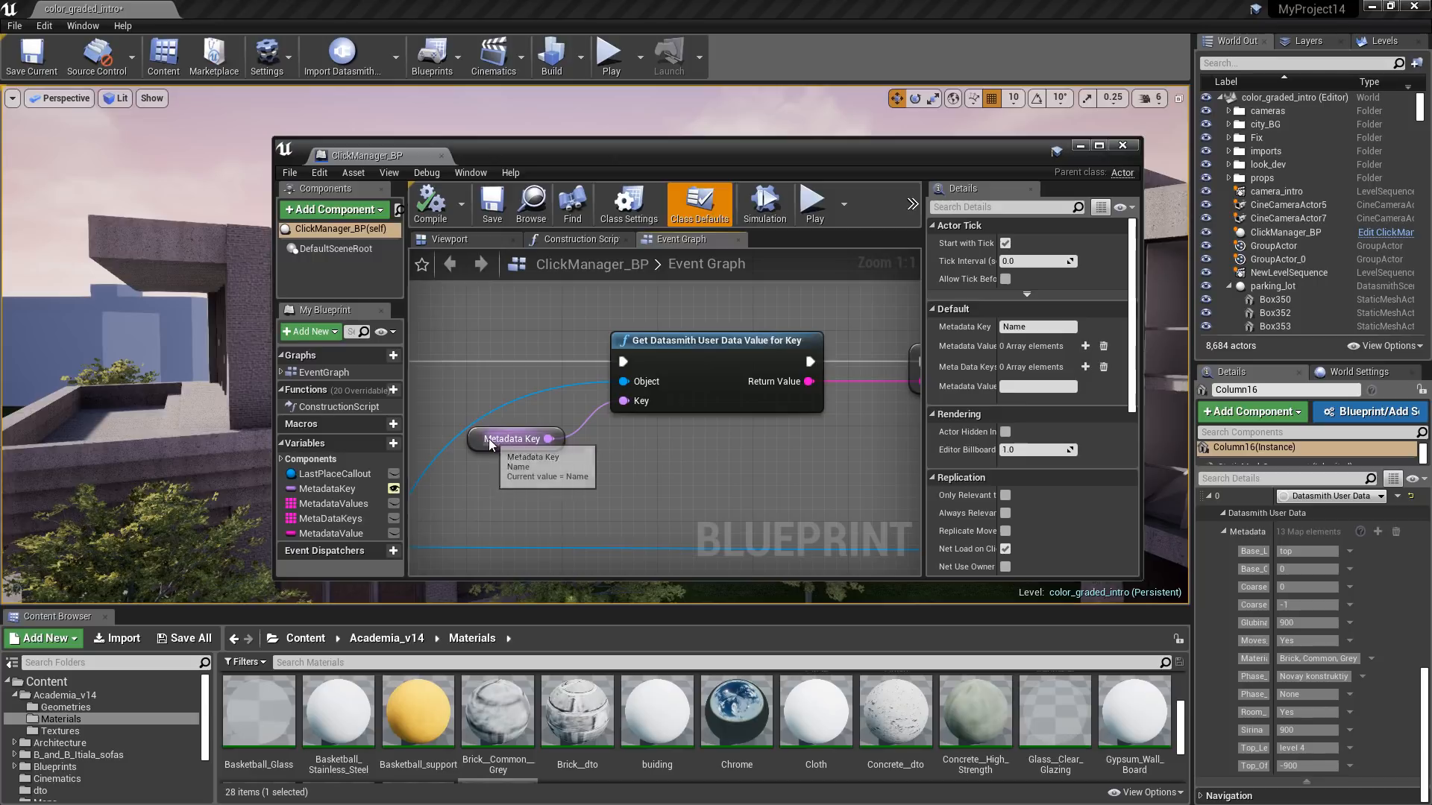
- Inspect the Metadata Key variable feeding the Get Datasmith User Data Value for Key node
click(513, 438)
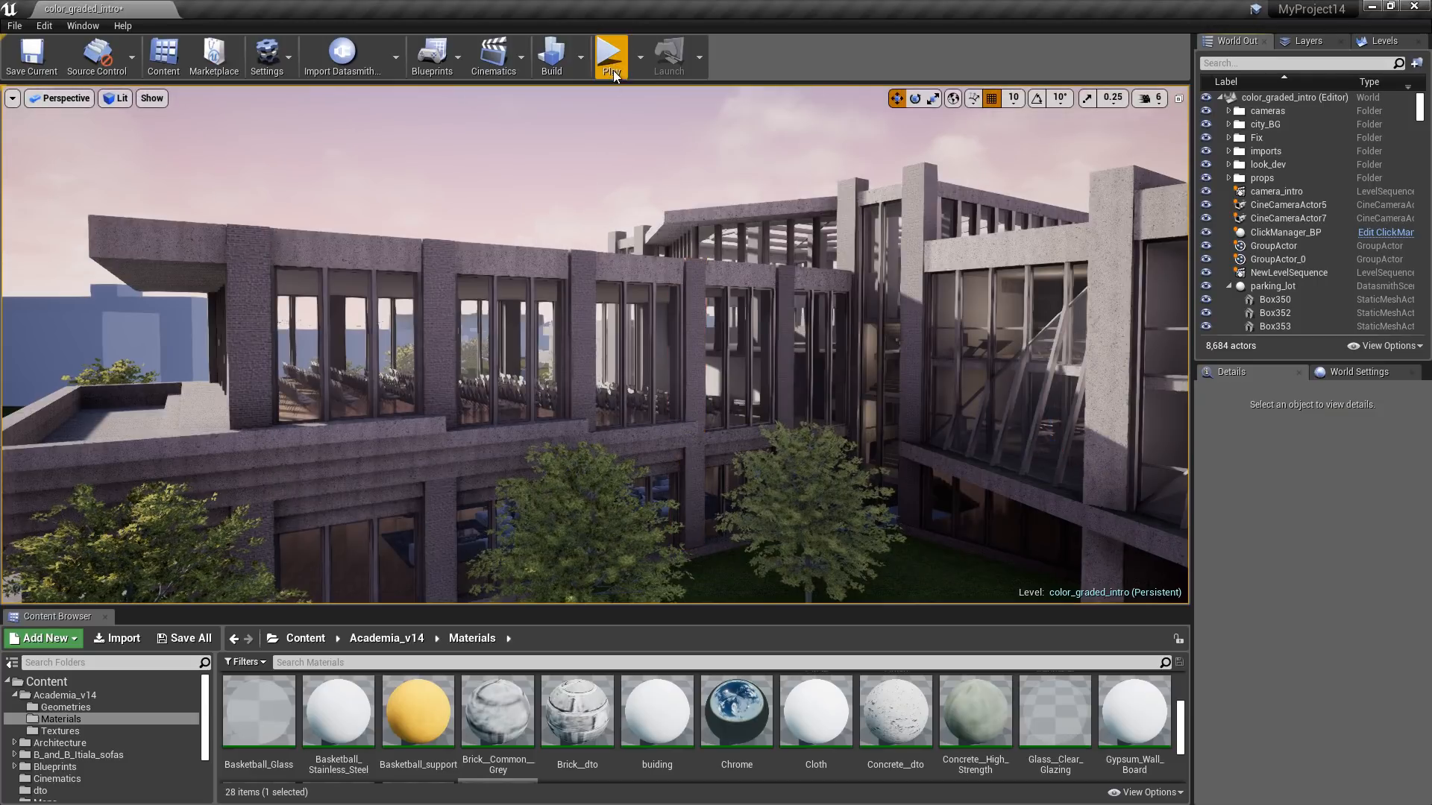
click(612, 52)
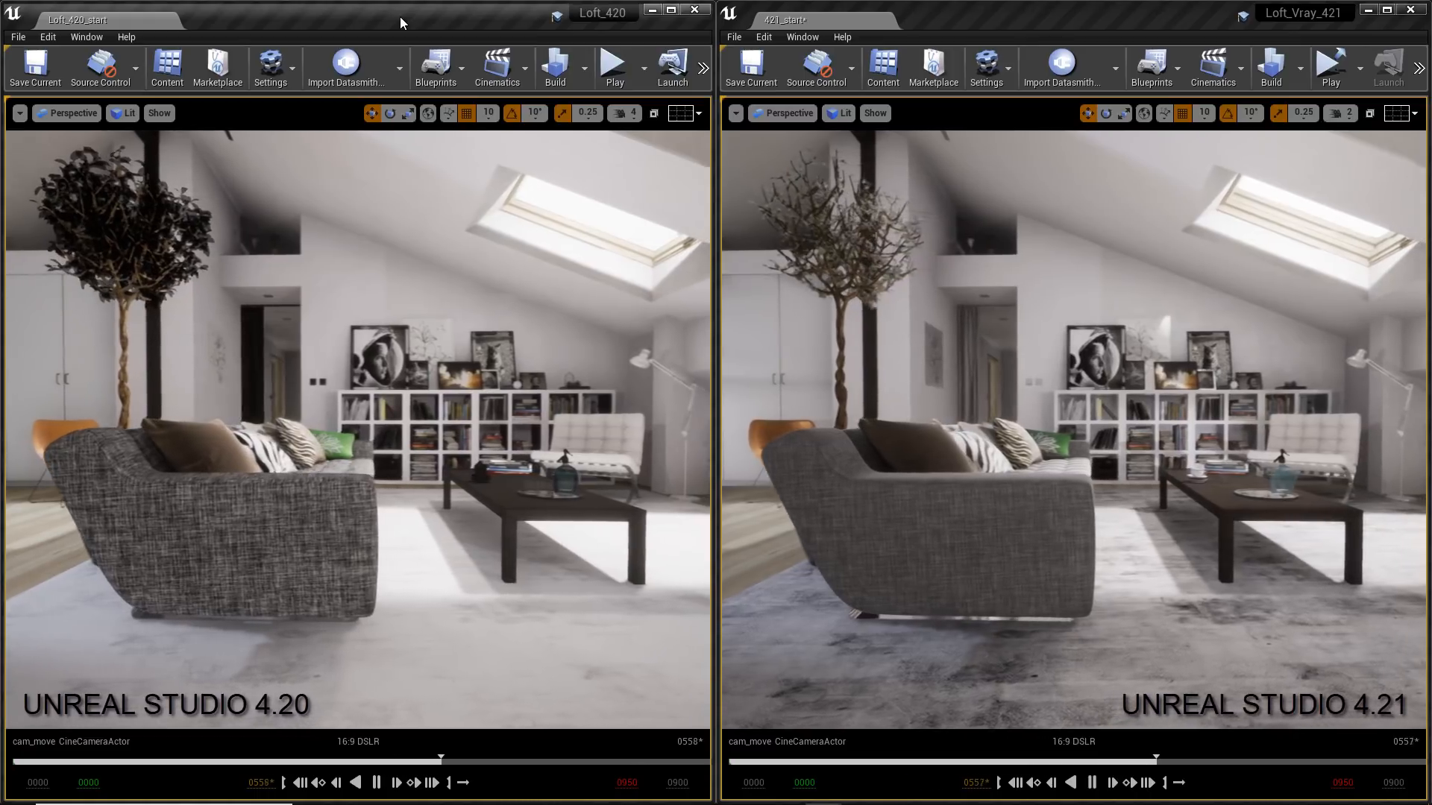
- Bring up the Loft_Vray_421 window beside Loft_420 to compare the living-room renders
click(380, 784)
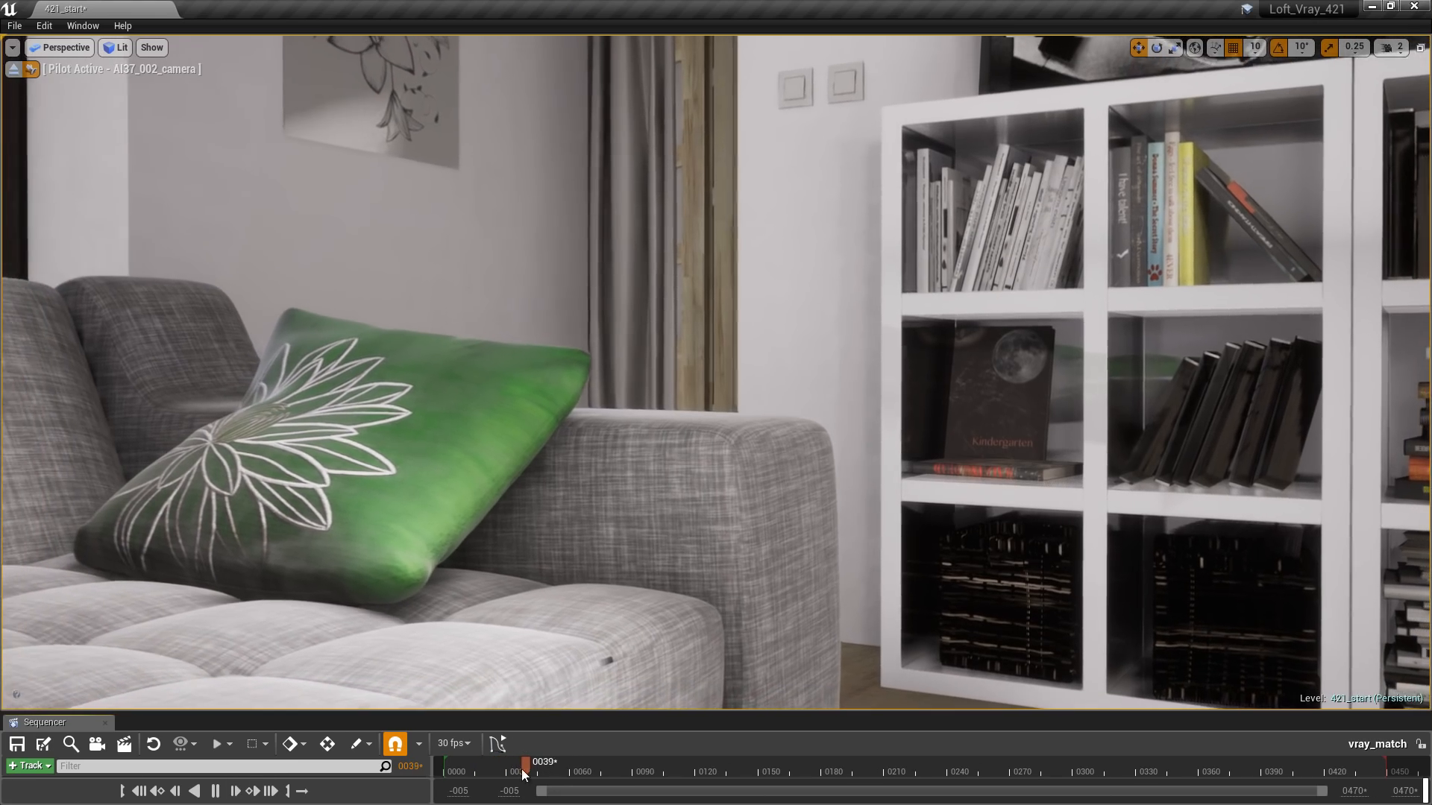
- Scrub the vray_match timeline through the AI37_002 camera move and resume playback
drag(524, 761, 650, 761)
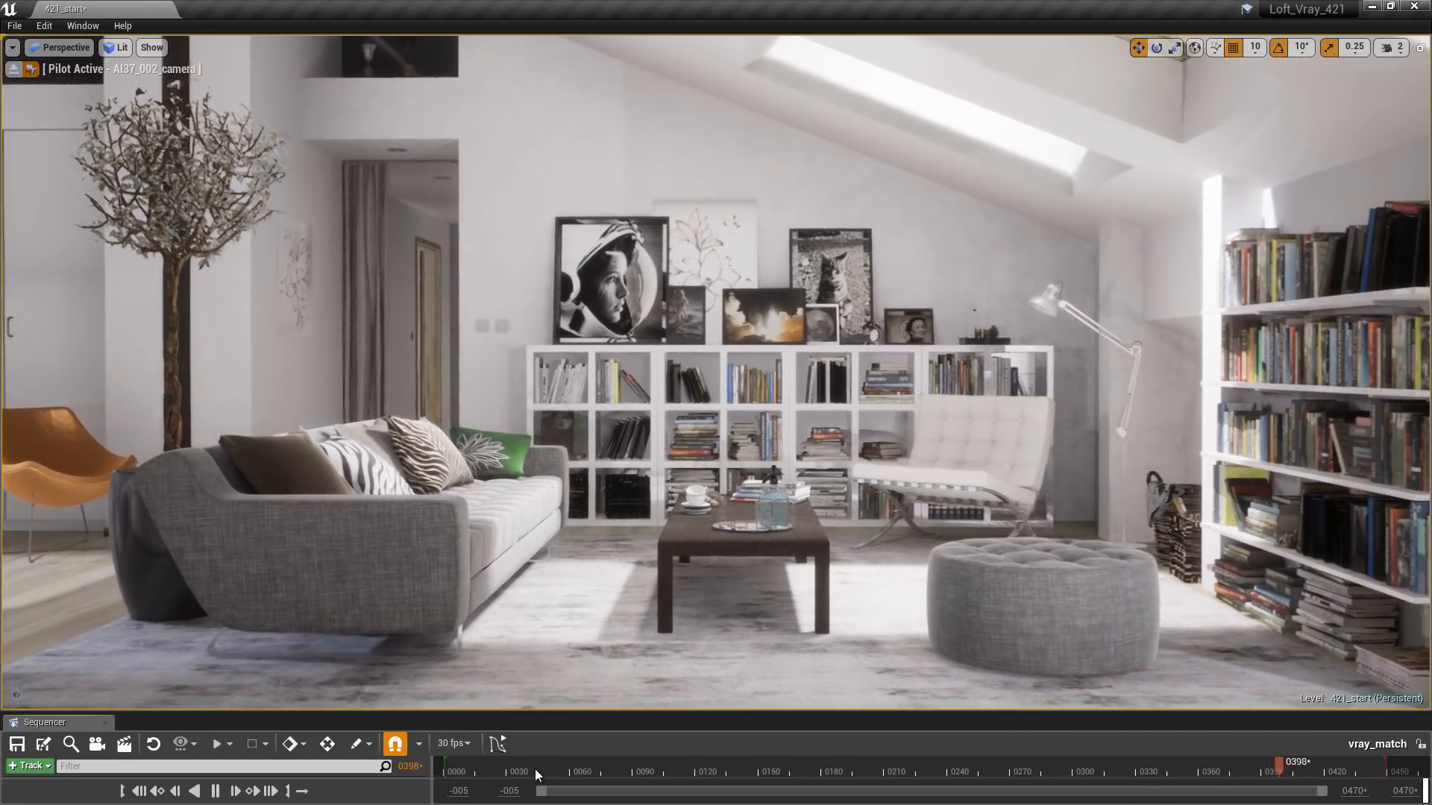
click(215, 791)
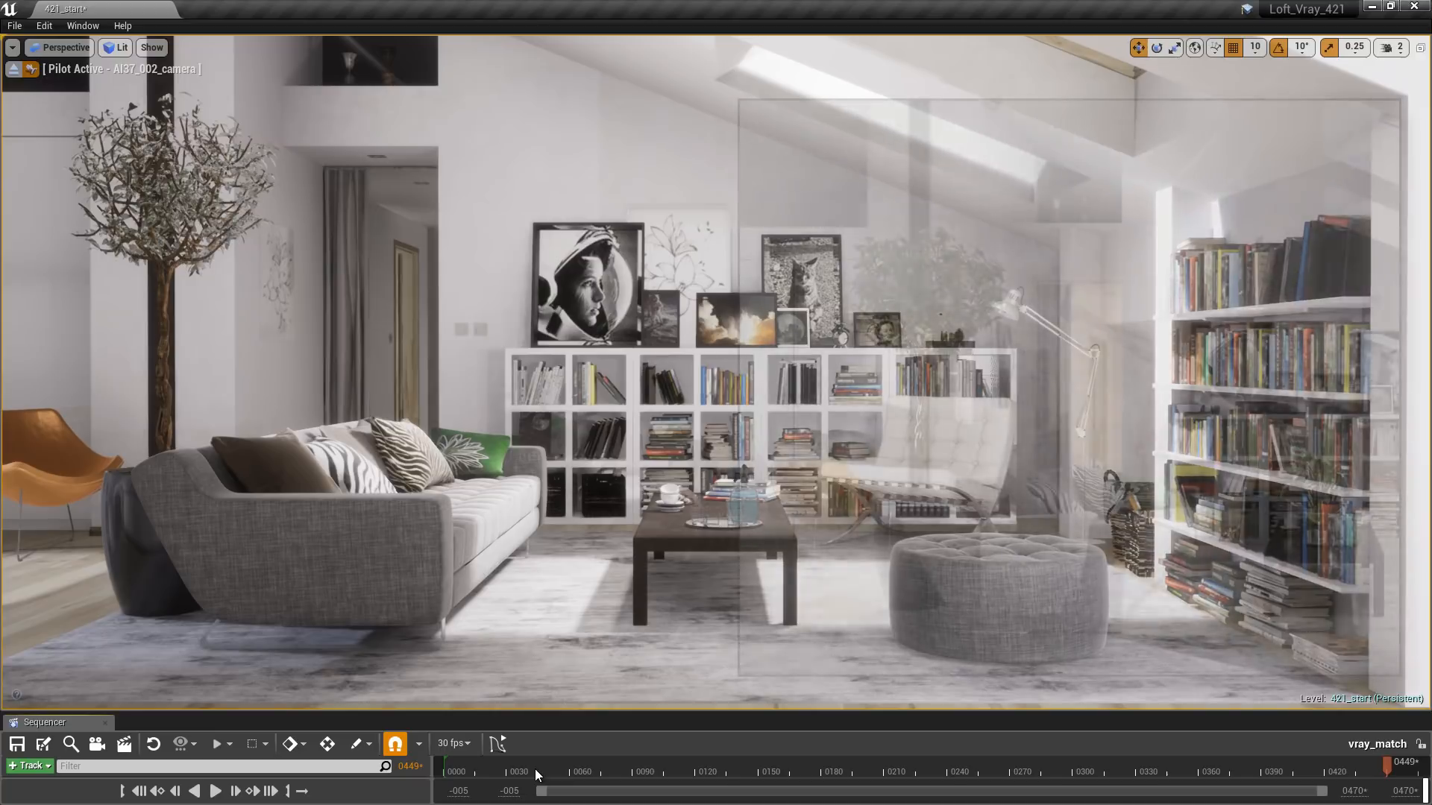